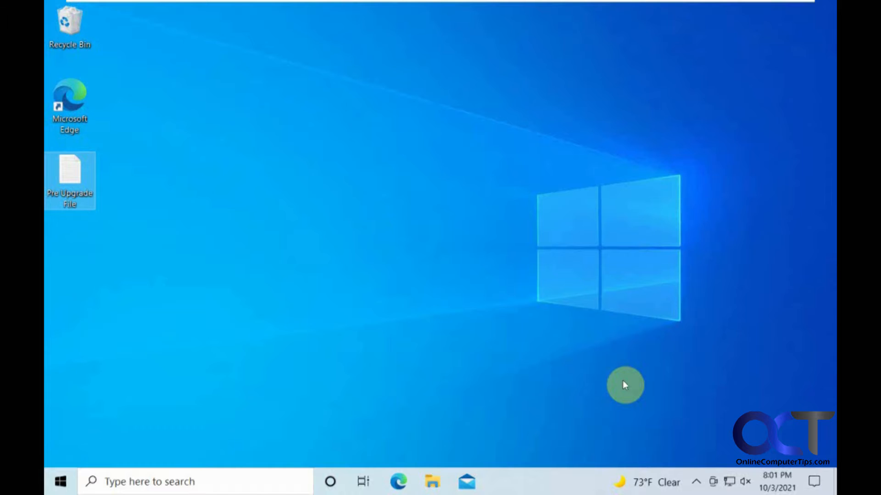
mouse_move(718, 239)
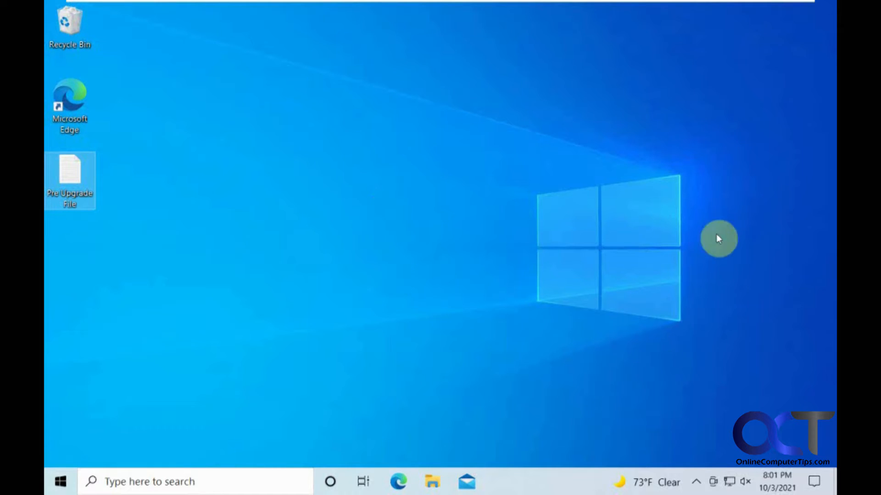
mouse_move(616, 201)
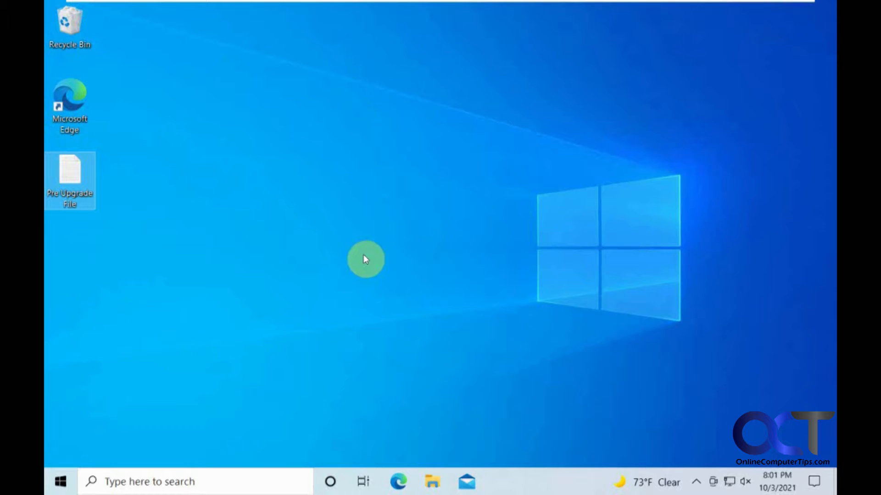
mouse_move(139, 129)
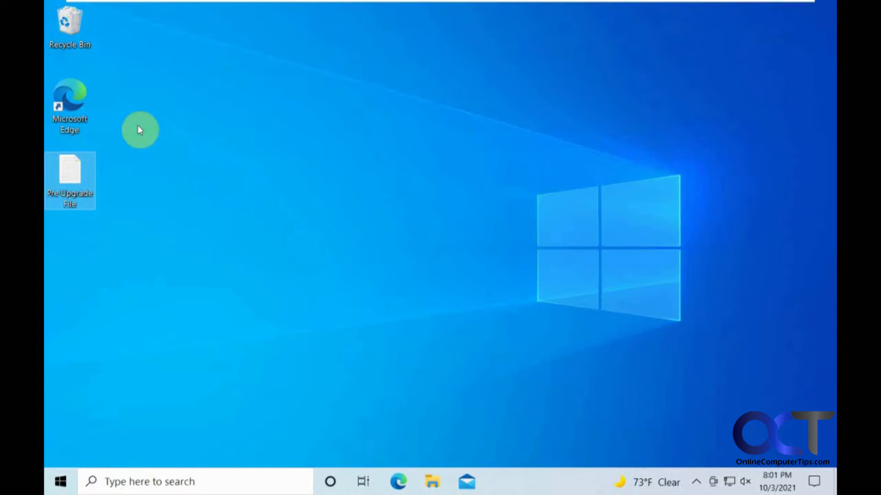
mouse_move(211, 151)
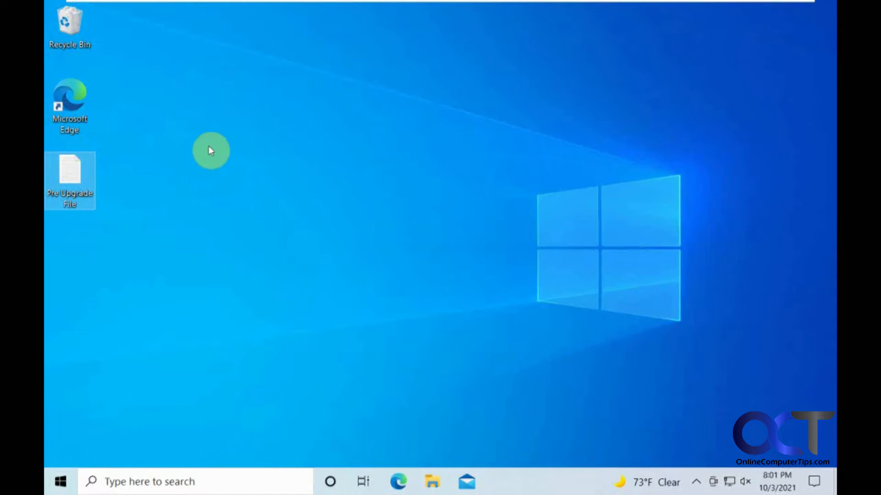
mouse_move(256, 185)
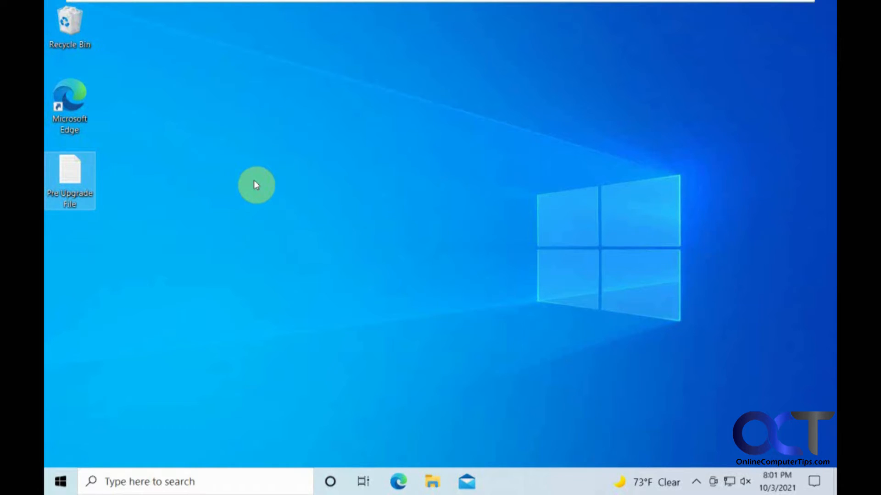
mouse_move(131, 143)
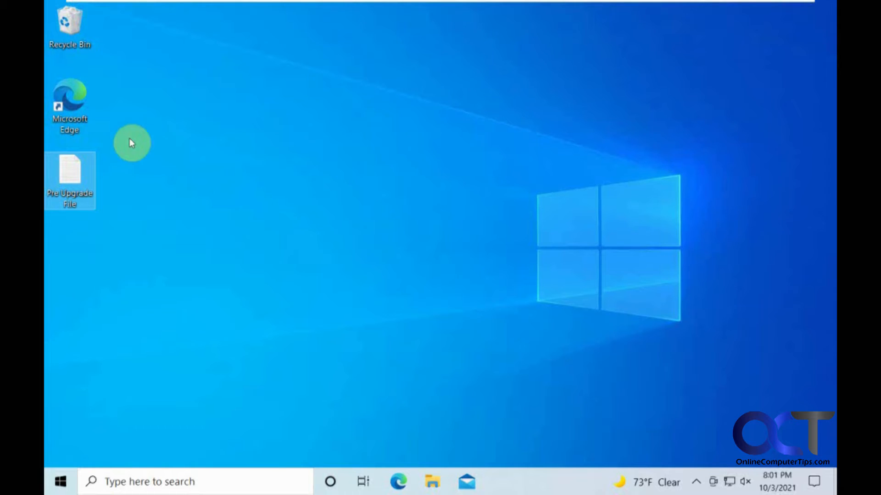
mouse_move(754, 249)
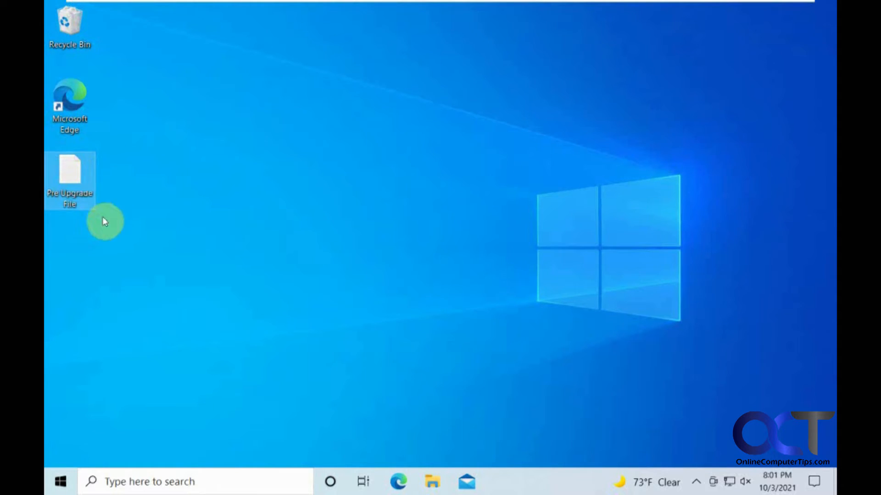
mouse_move(327, 197)
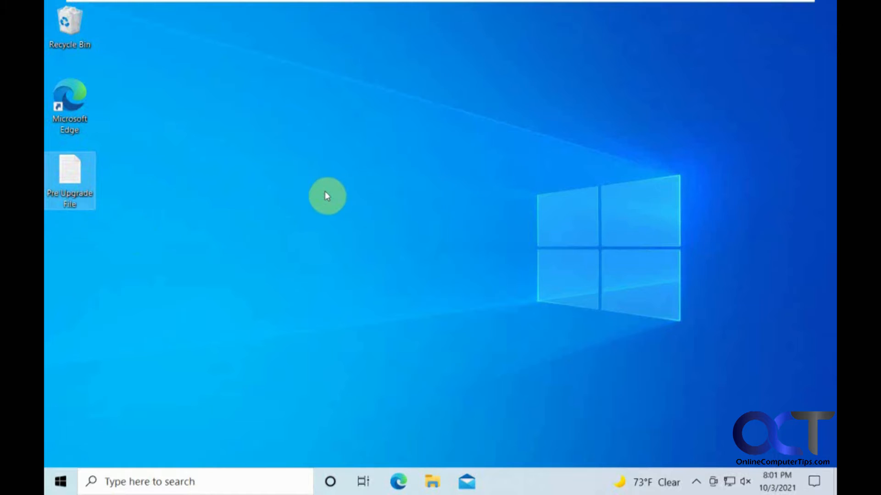
mouse_move(503, 214)
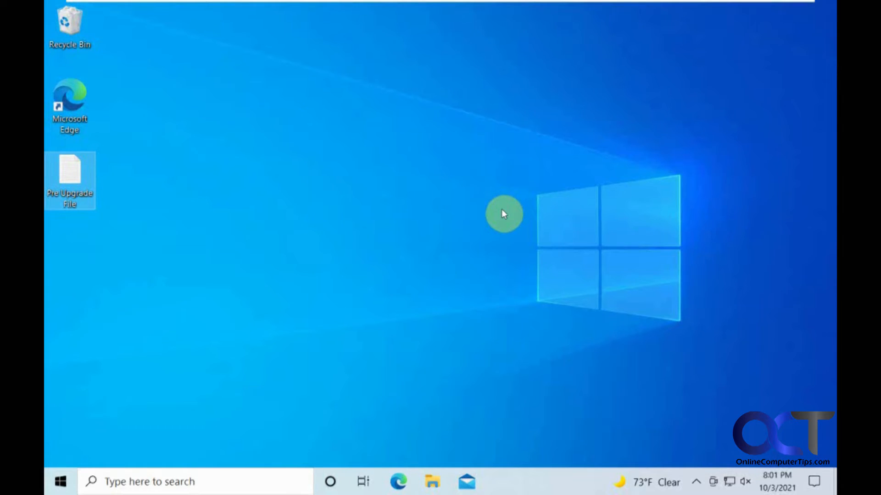
mouse_move(463, 209)
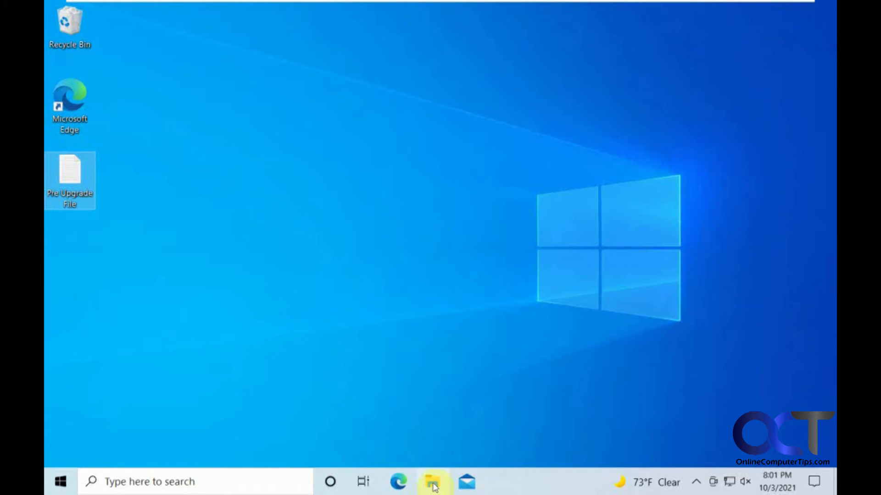
Show This PC in File Explorer, listing Local Disk C: and the Windows media DVD drive D:.
left_click(432, 481)
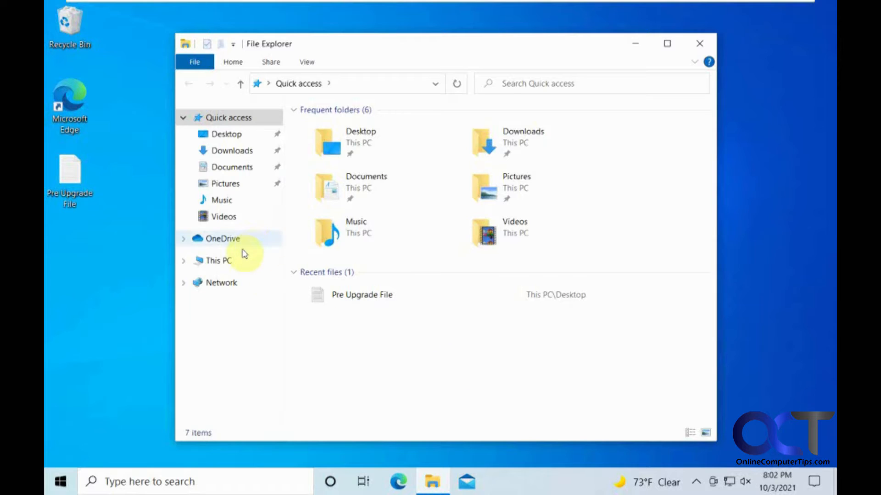
left_click(218, 260)
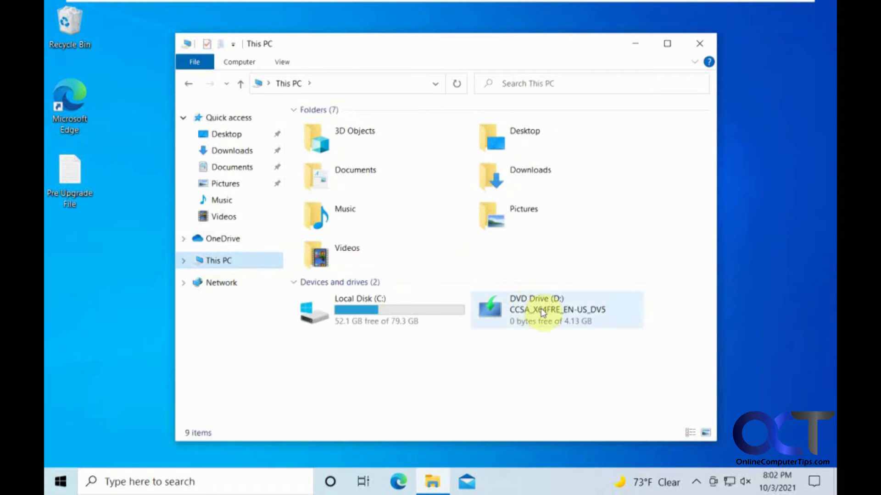
mouse_move(539, 315)
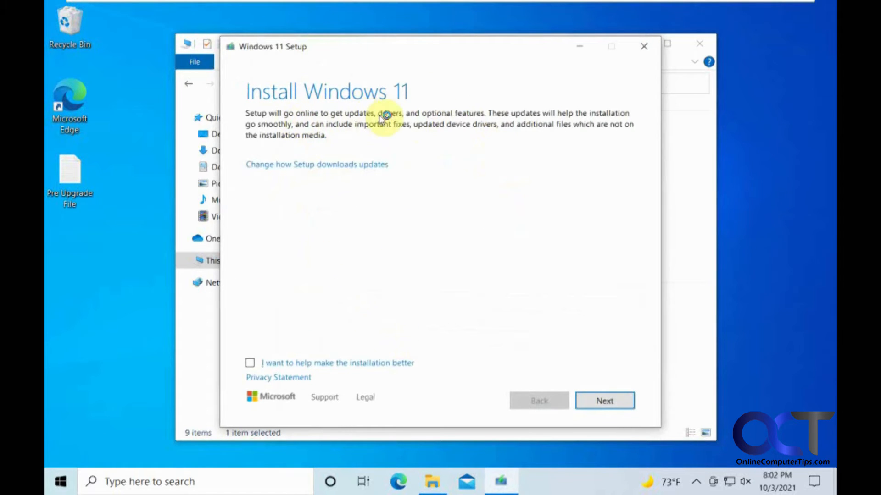
mouse_move(483, 119)
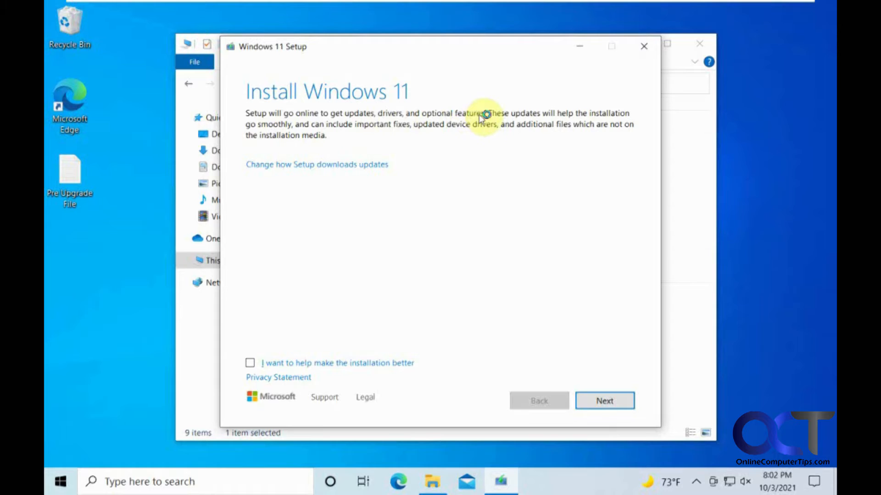
mouse_move(421, 144)
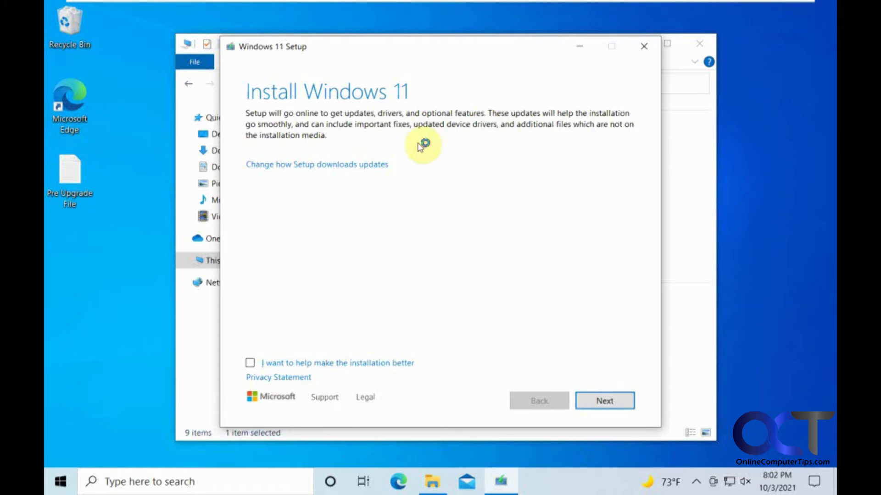
Move past the setup intro, choose 'Not right now' for updates and reach the license terms.
left_click(317, 165)
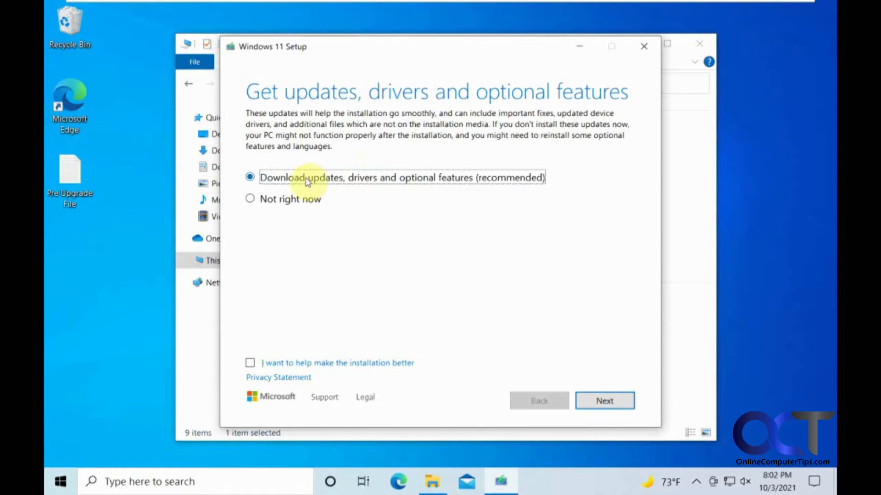
mouse_move(276, 201)
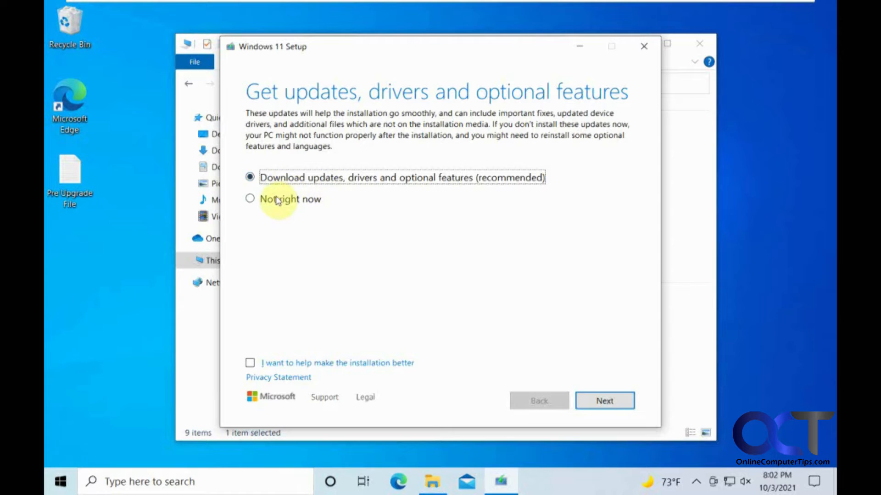
left_click(250, 199)
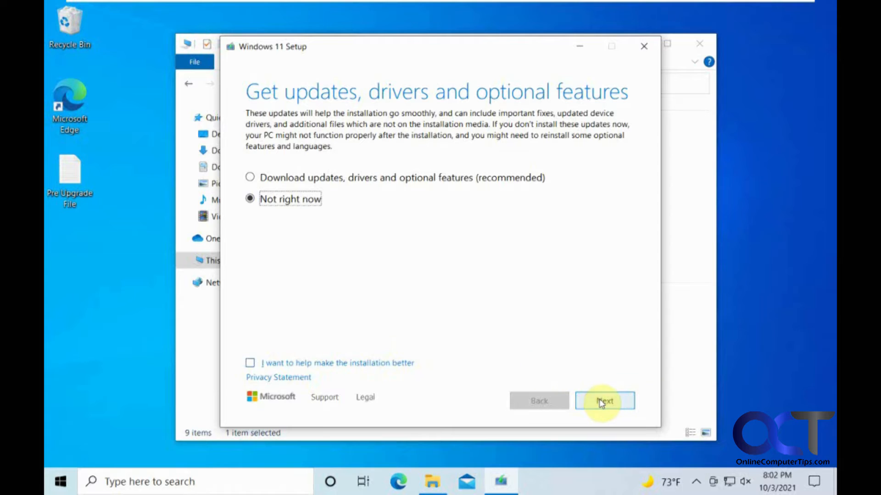
left_click(605, 401)
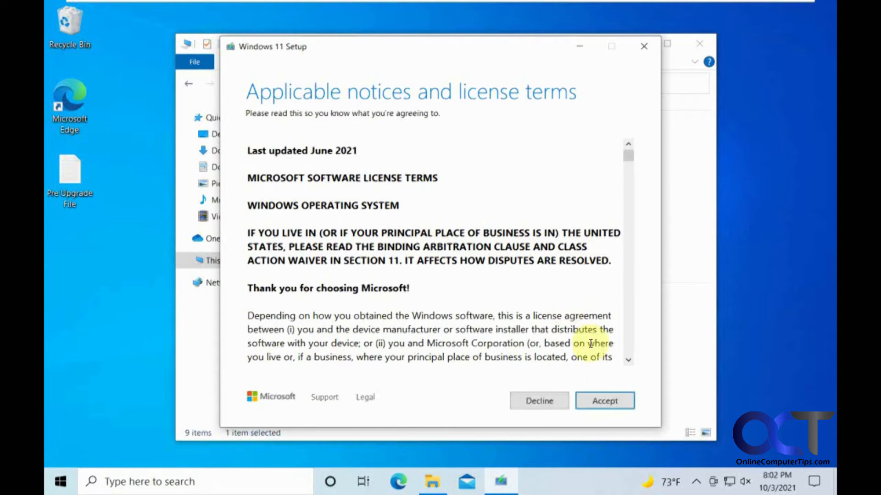
Accept the license terms and confirm 'Keep personal files and apps' for the Windows 11 Home install.
left_click(605, 401)
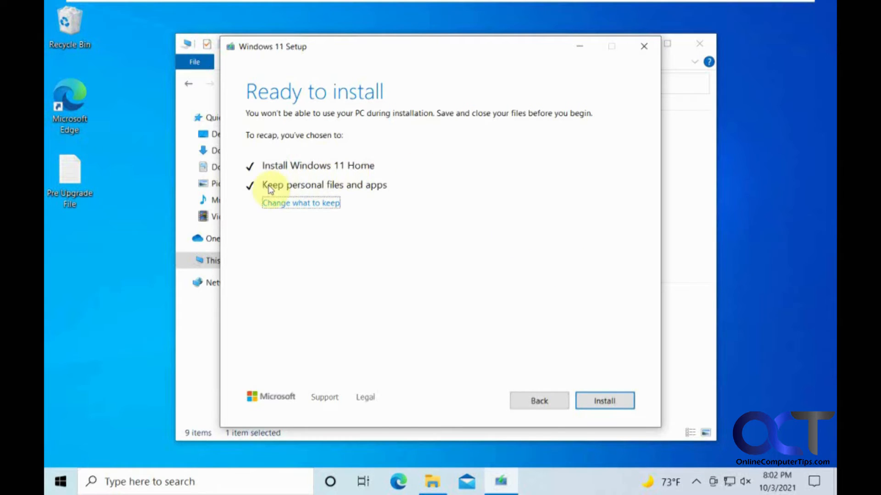
mouse_move(489, 281)
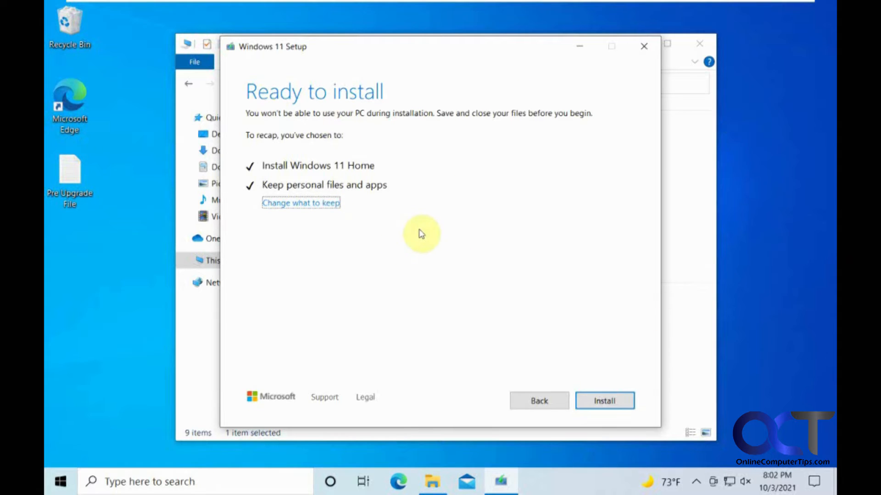
mouse_move(349, 194)
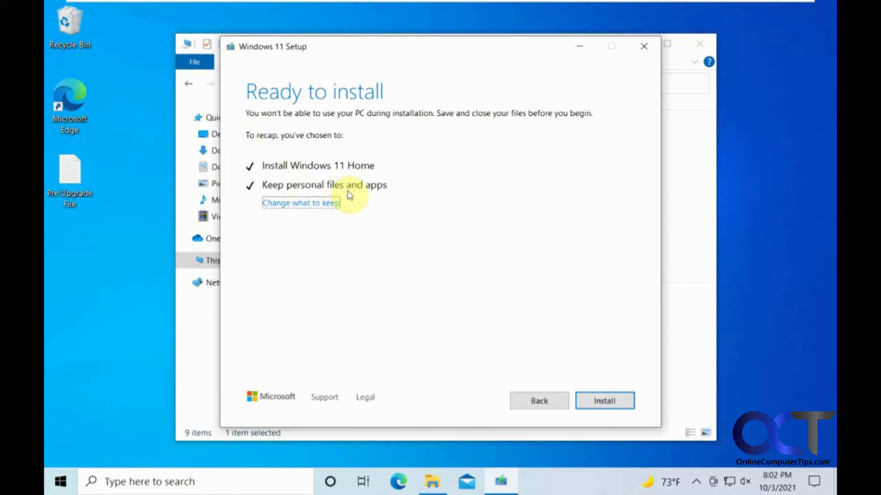
left_click(300, 203)
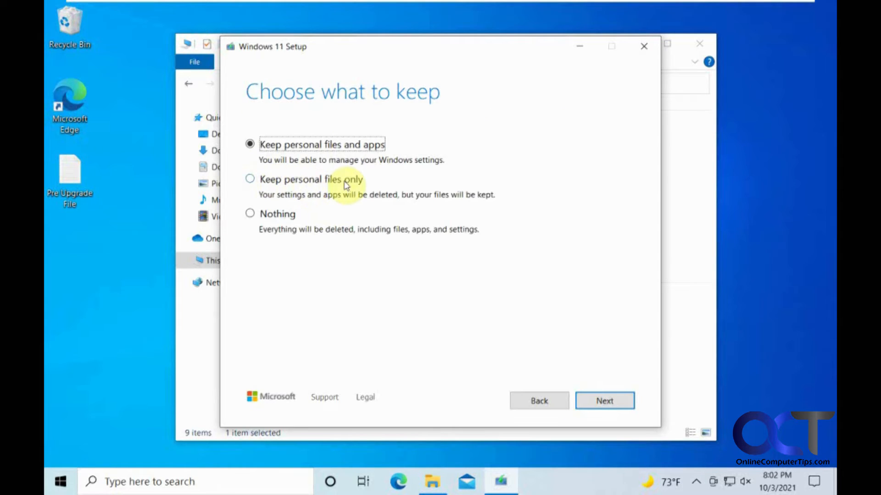
mouse_move(322, 225)
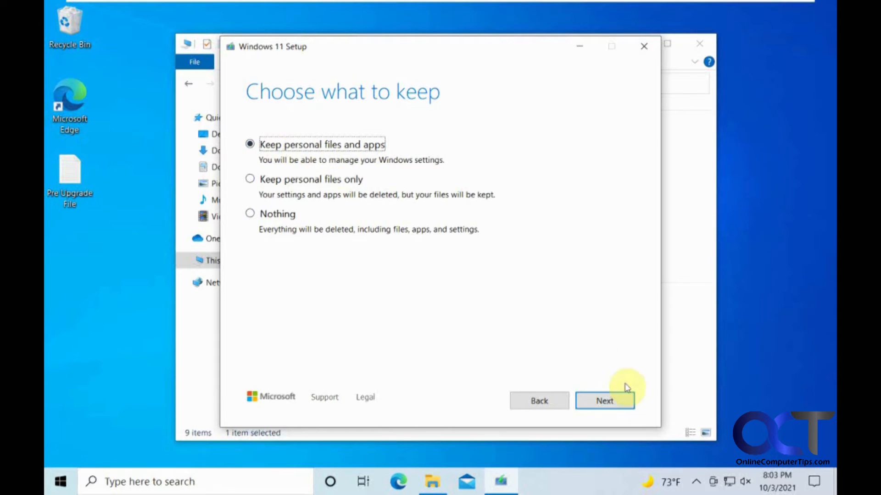
left_click(604, 400)
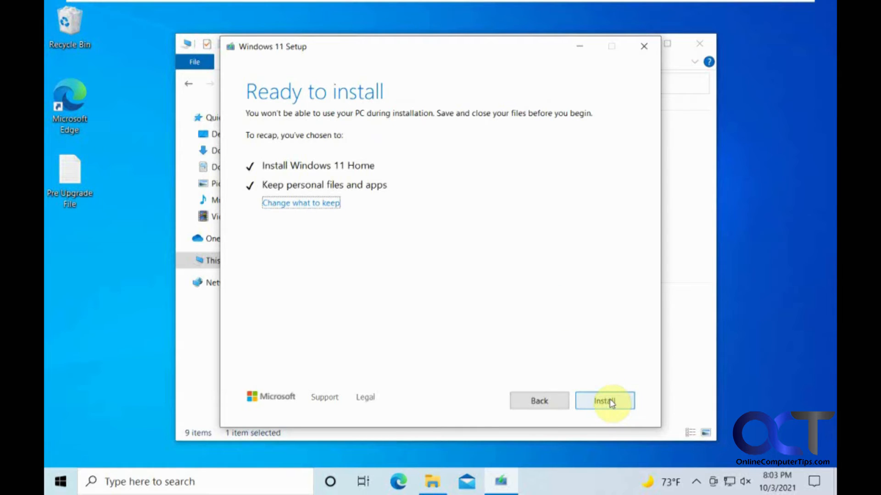
Start the Windows 11 upgrade from the Ready to install summary.
left_click(605, 401)
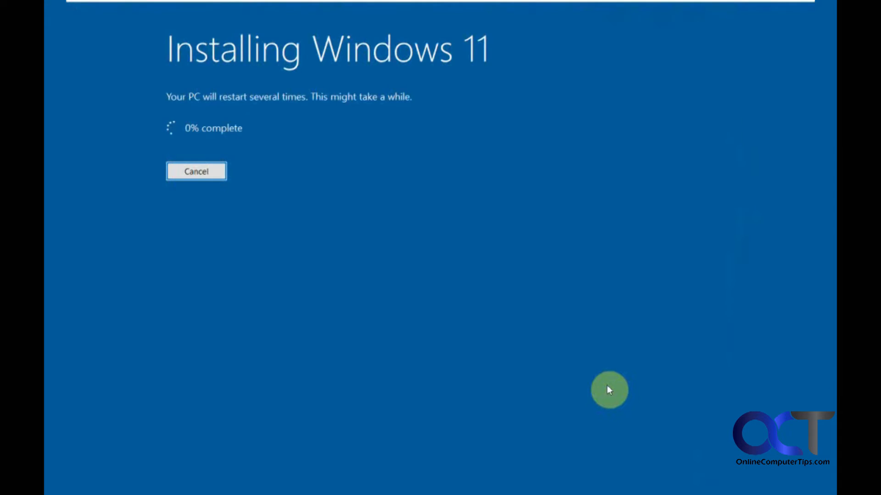
mouse_move(511, 276)
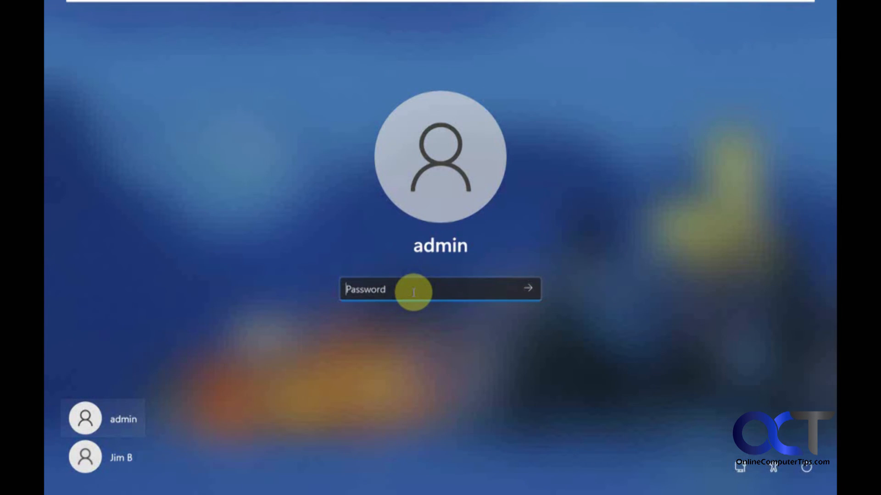
Sign in to the admin account with its password to reach the upgraded Windows 11 desktop.
type("••••")
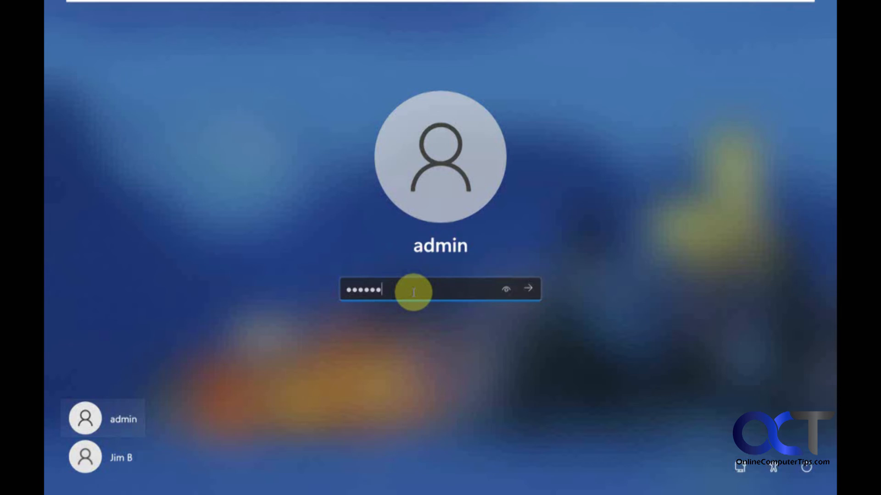
left_click(526, 287)
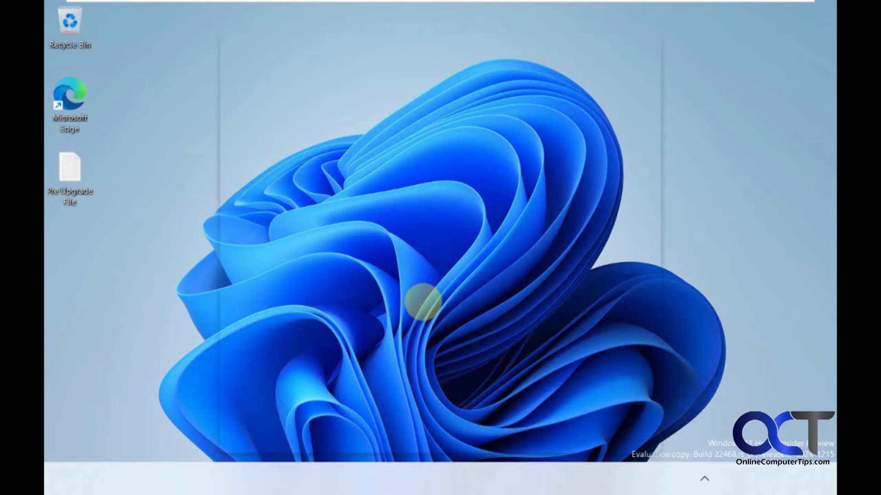
Expand the 7-Zip folder in the Start menu's All apps list, showing File Manager and Help.
left_click(334, 480)
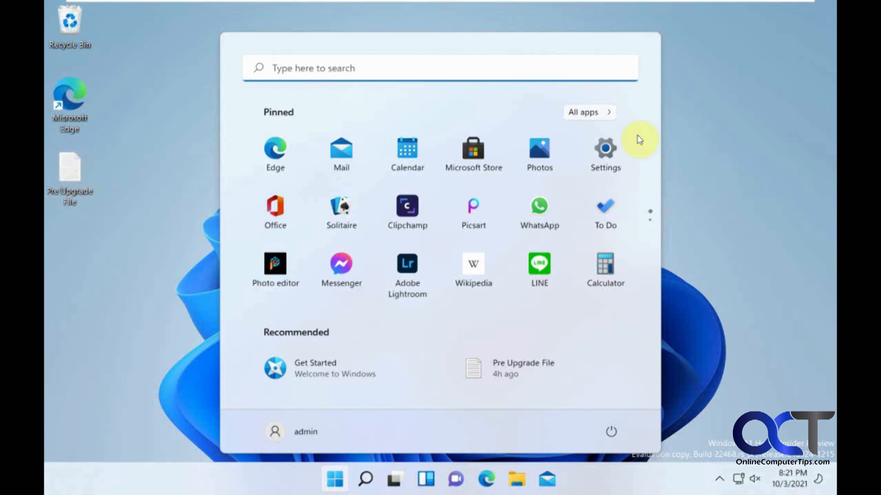
mouse_move(588, 118)
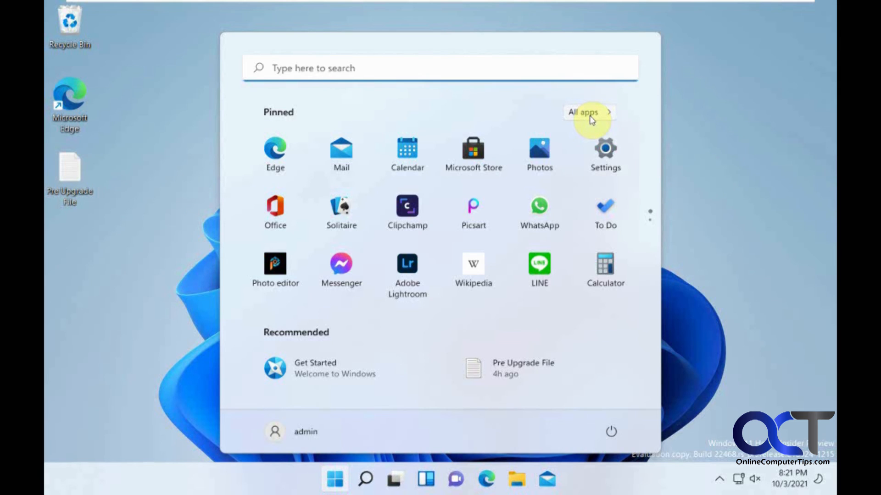
left_click(583, 112)
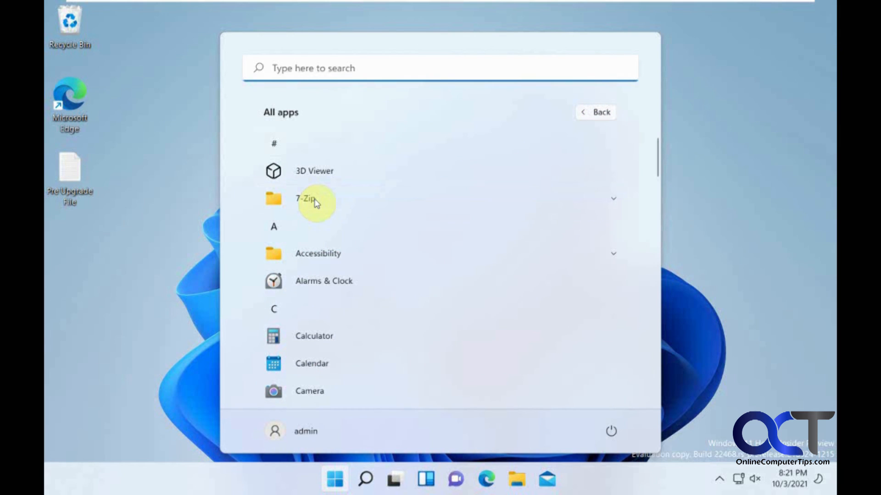
left_click(315, 198)
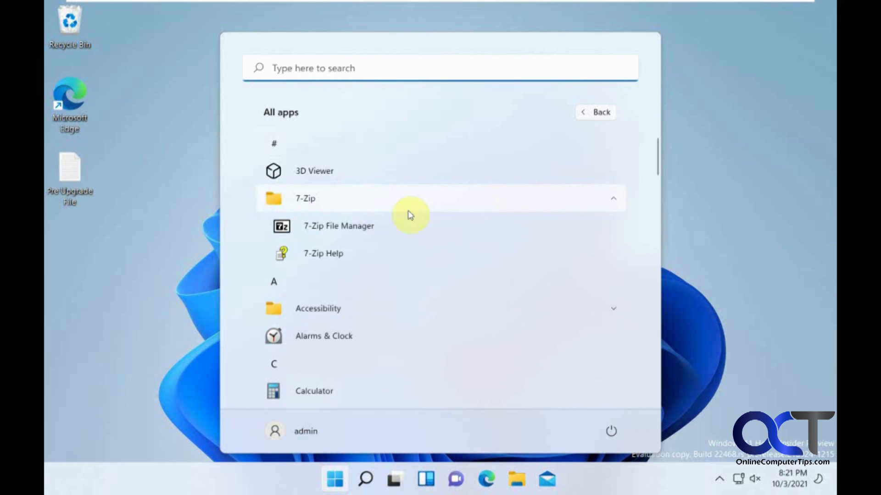
mouse_move(725, 210)
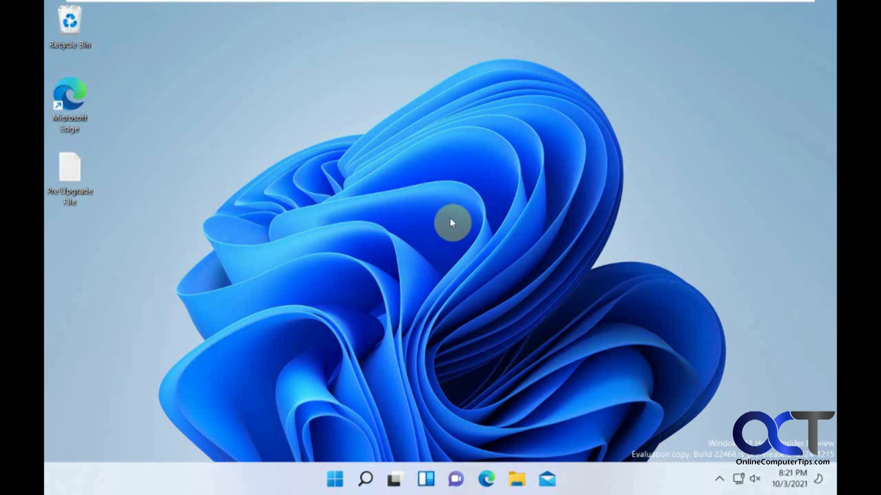
mouse_move(164, 80)
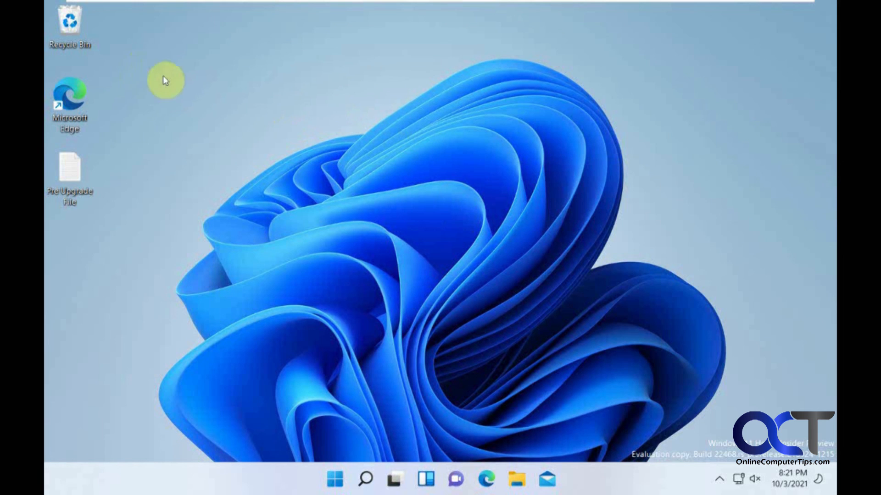
mouse_move(264, 98)
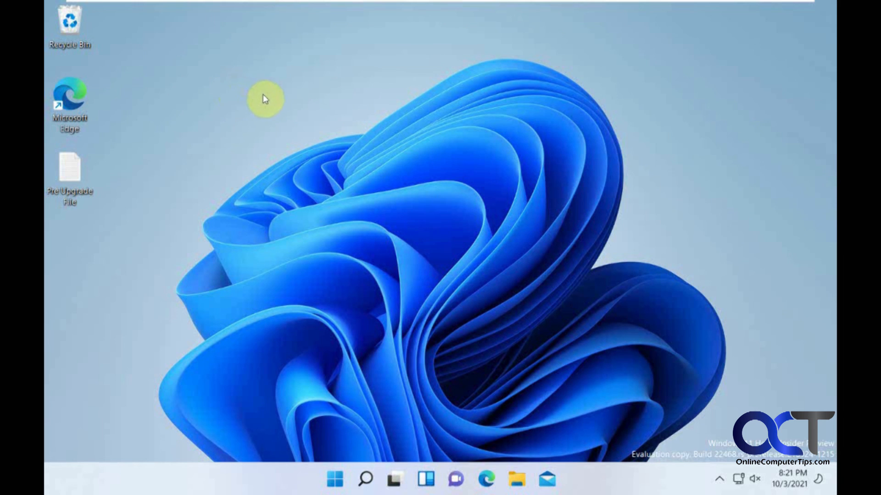
mouse_move(724, 250)
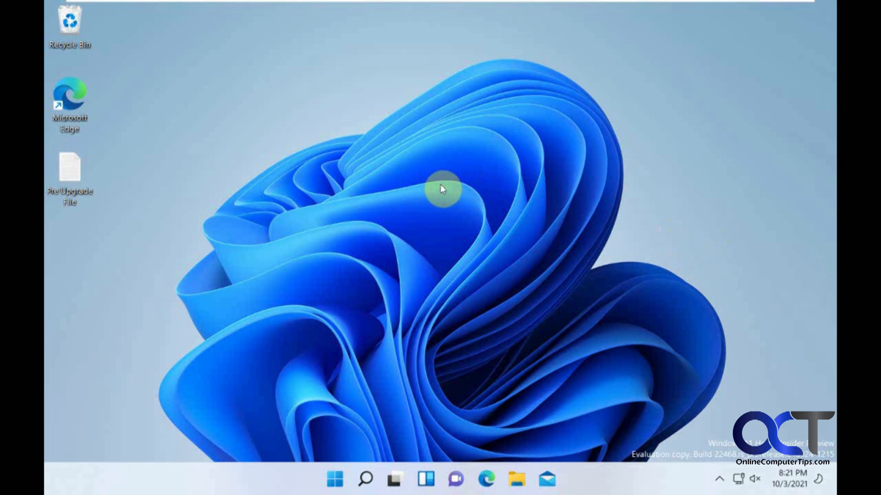
mouse_move(427, 328)
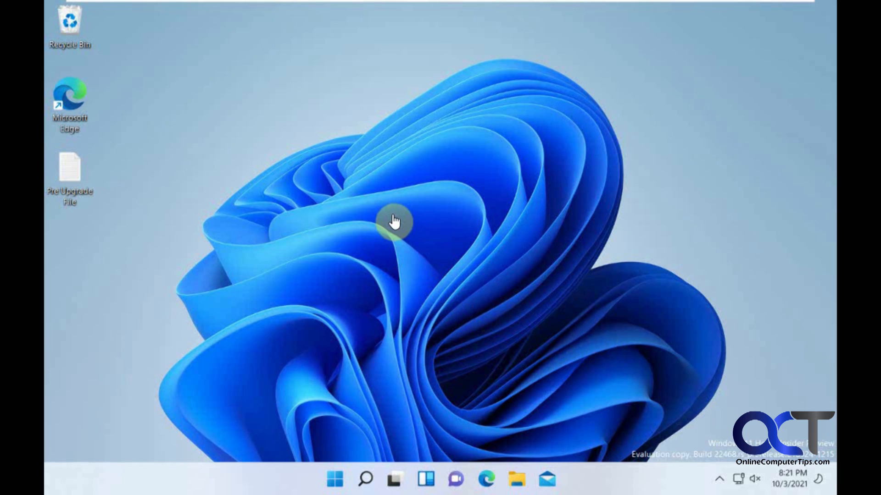
mouse_move(253, 145)
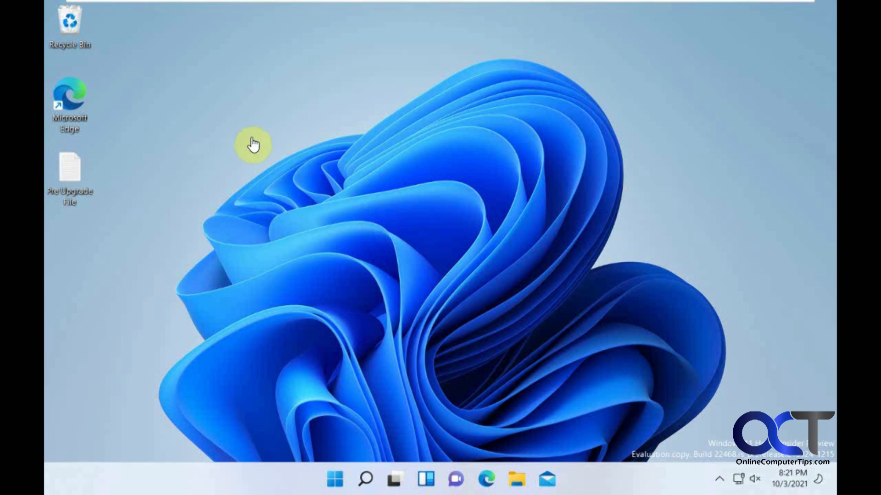
mouse_move(384, 171)
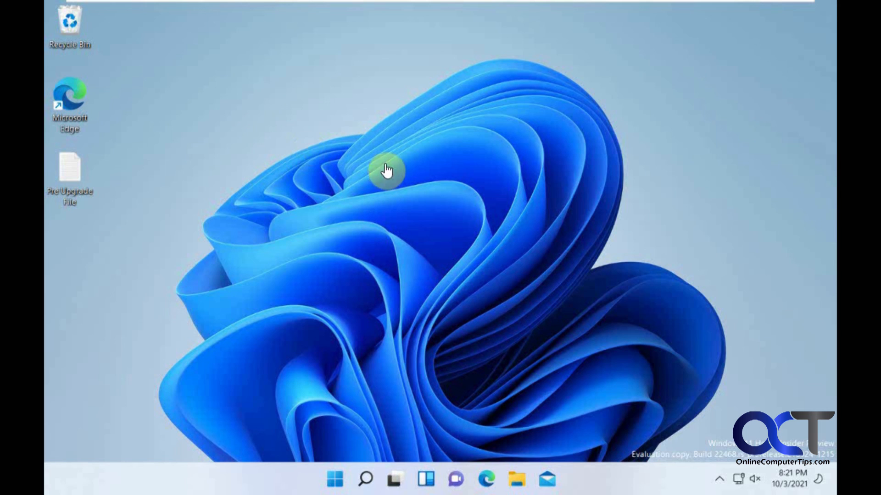
mouse_move(459, 162)
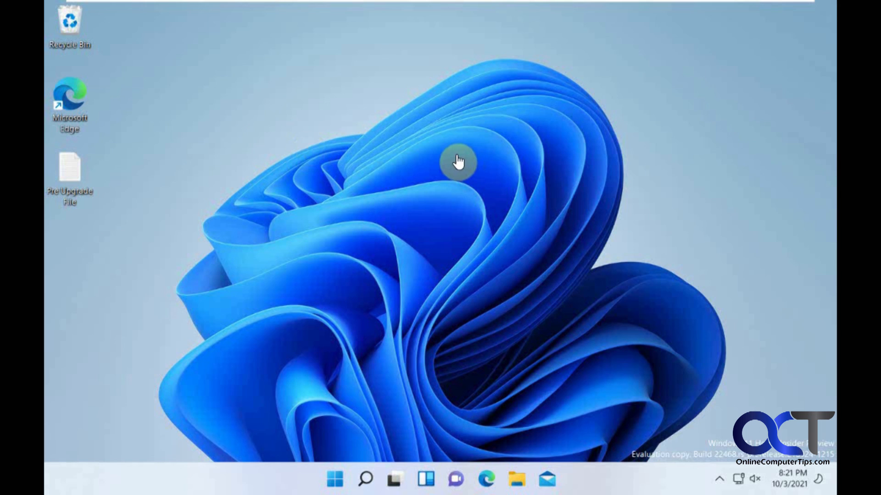